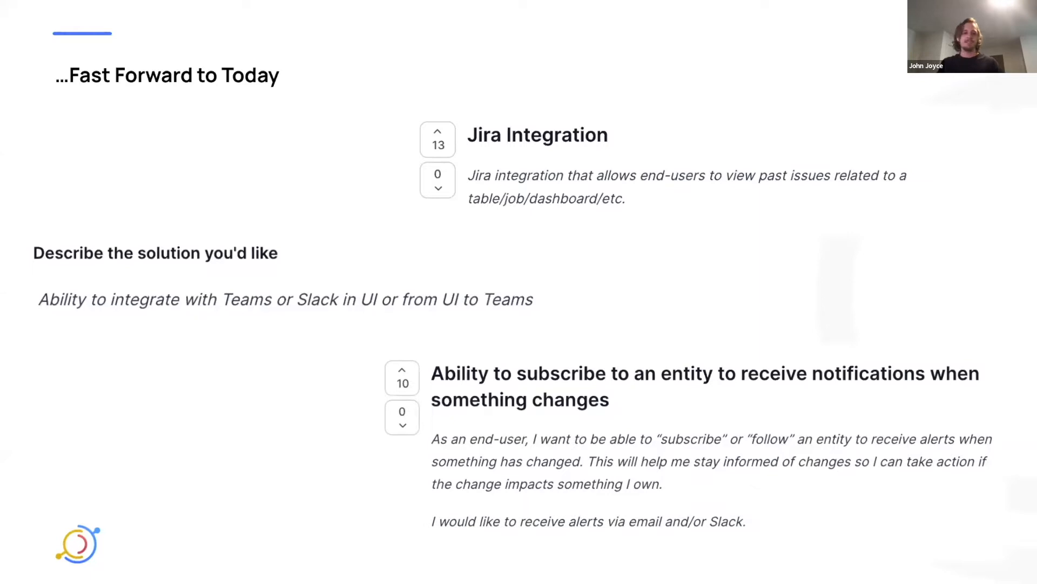
mouse_move(296, 442)
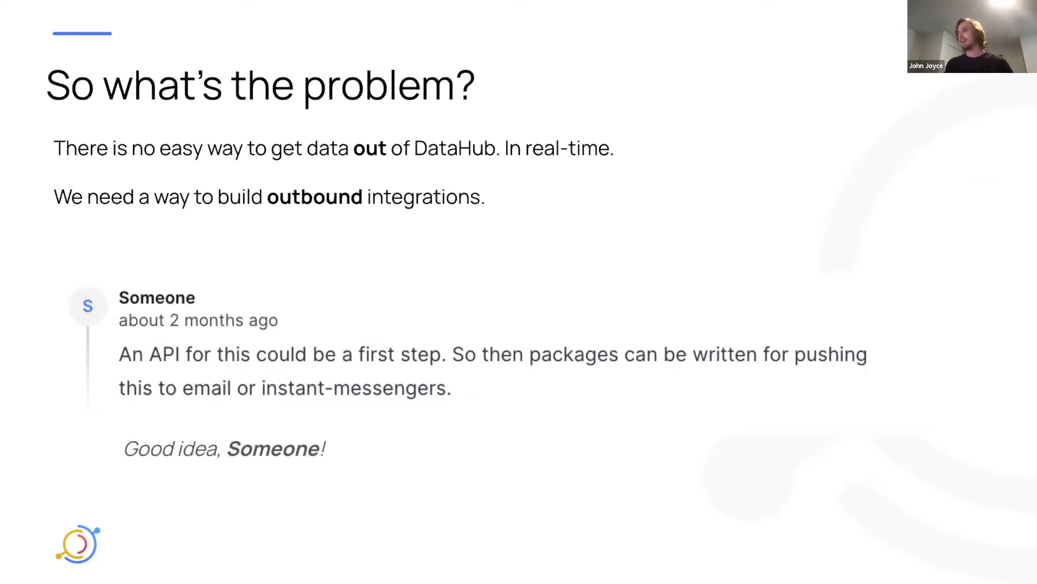
key(Right)
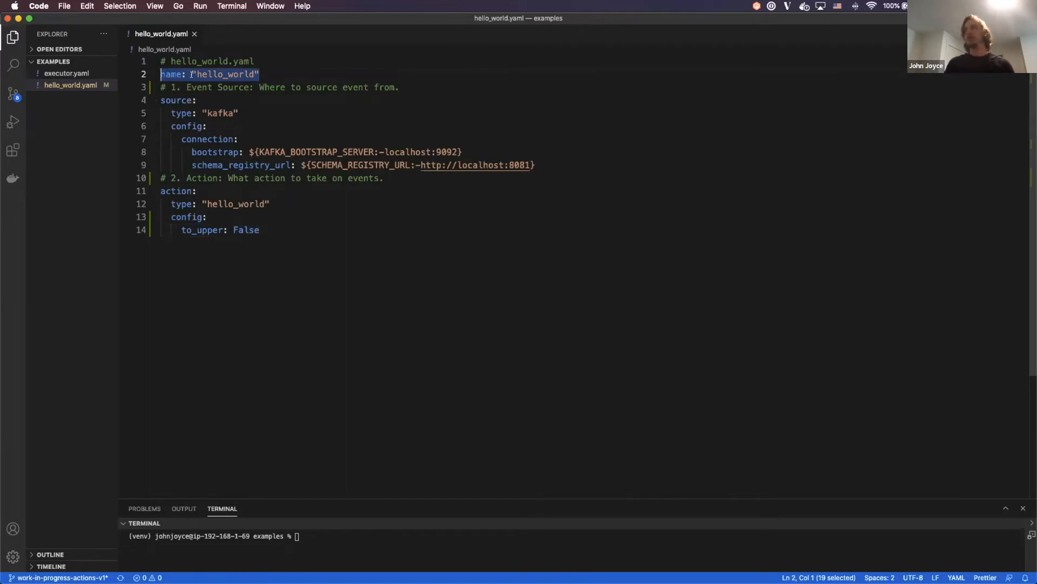
Change to_upper on line 14 of hello_world.yaml from False to True
click(239, 87)
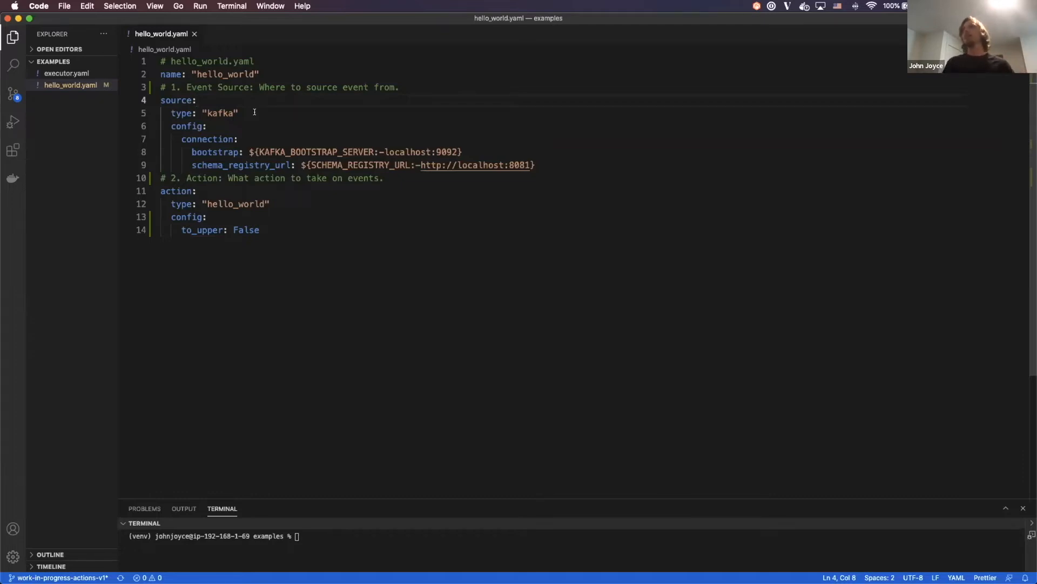
click(235, 112)
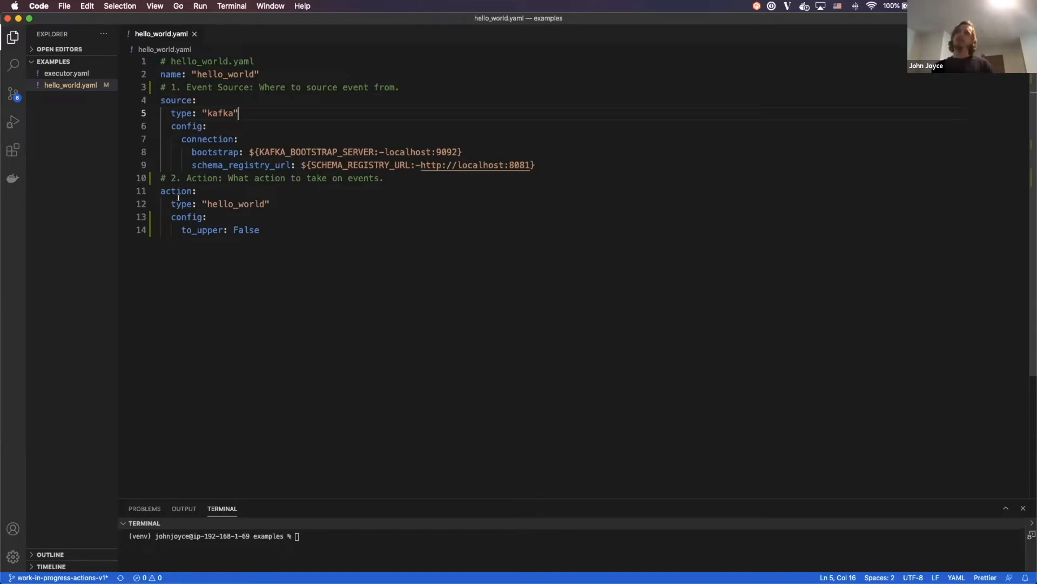
double_click(236, 204)
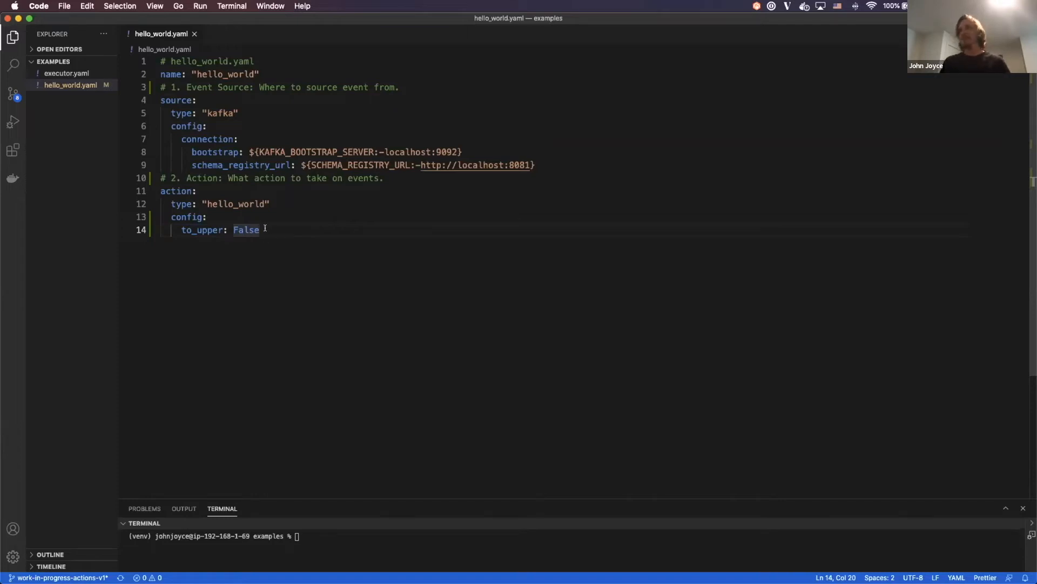
text(True)
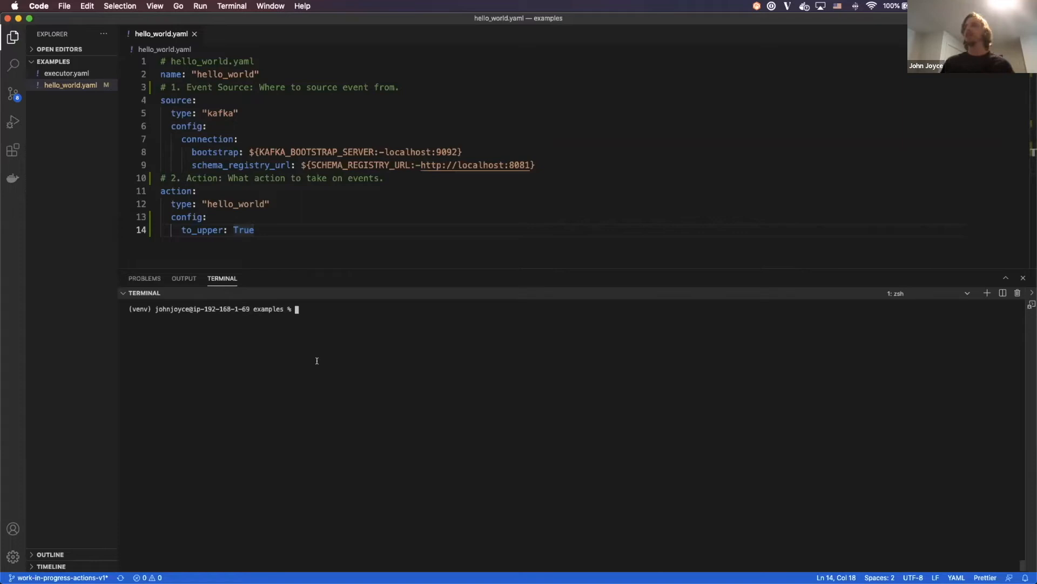
Run 'datahub actions -c hello_world.yaml' in the VS Code terminal
text(datahub ac)
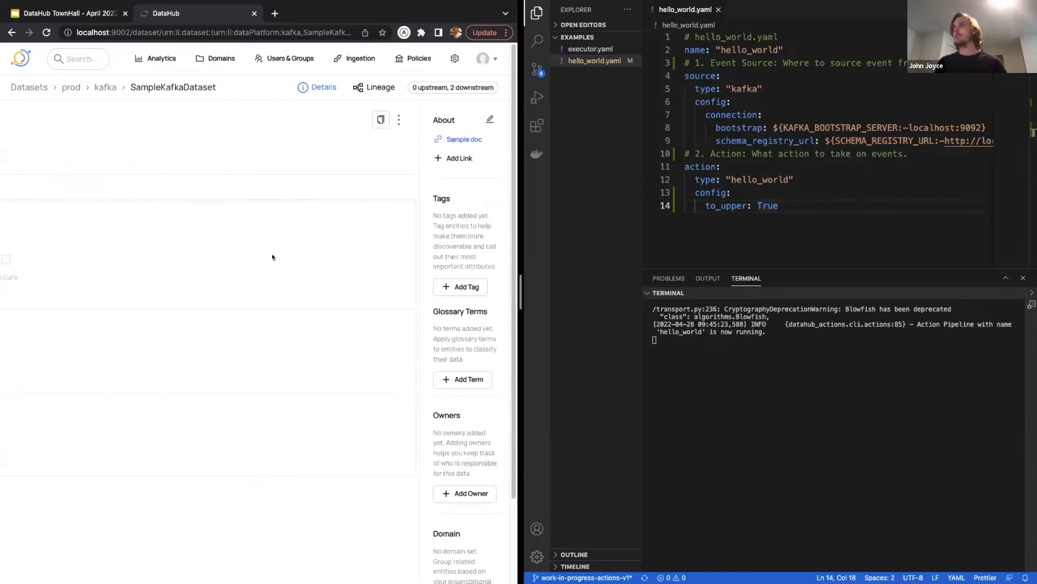
Add the pii tag and CustomerAccount glossary term to SampleKafkaDataset
click(461, 286)
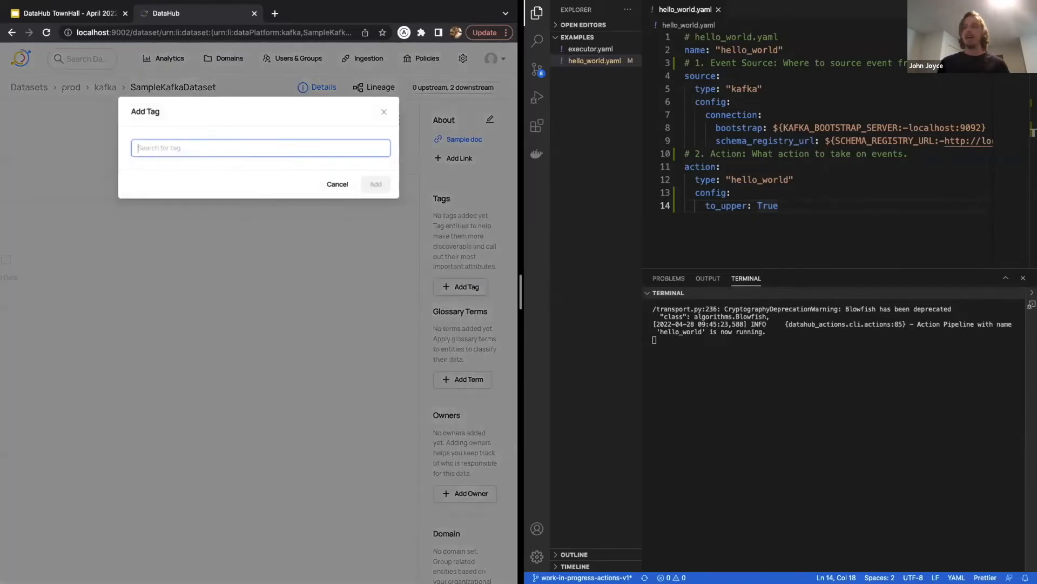
click(375, 184)
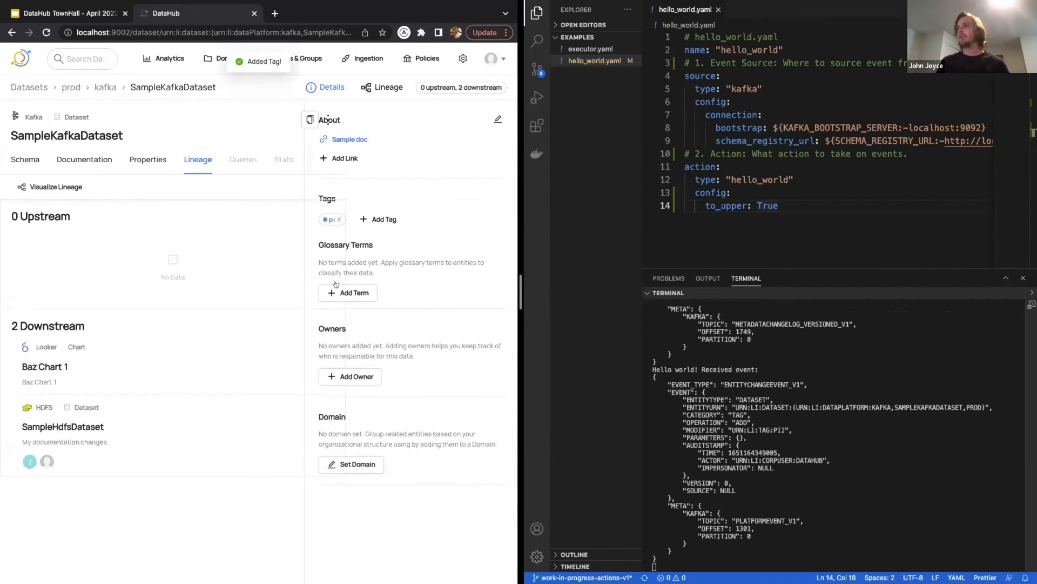
text(custom)
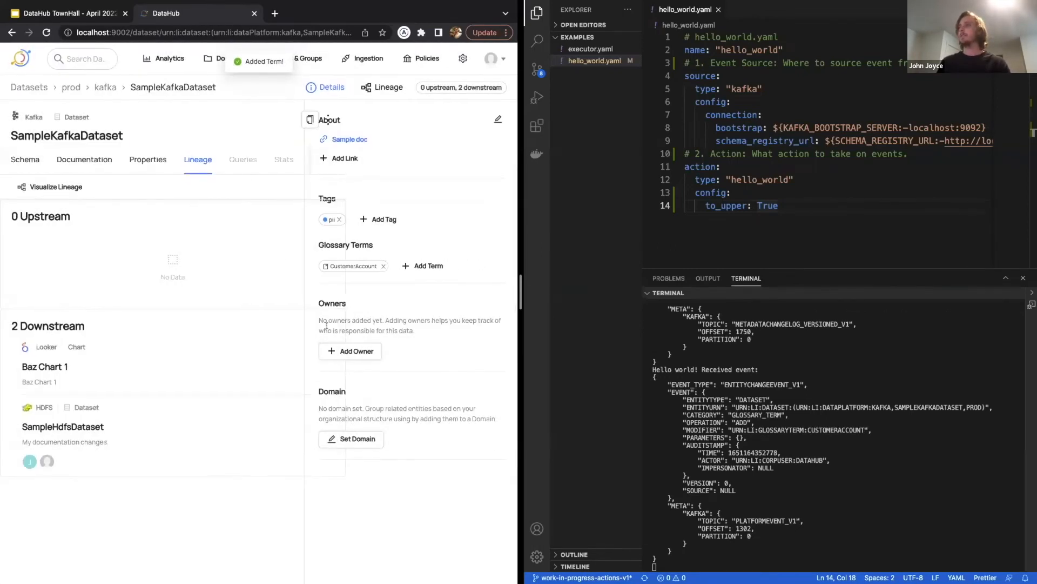
Add urn:li:corpuser:jdoe as an owner of SampleKafkaDataset
click(350, 350)
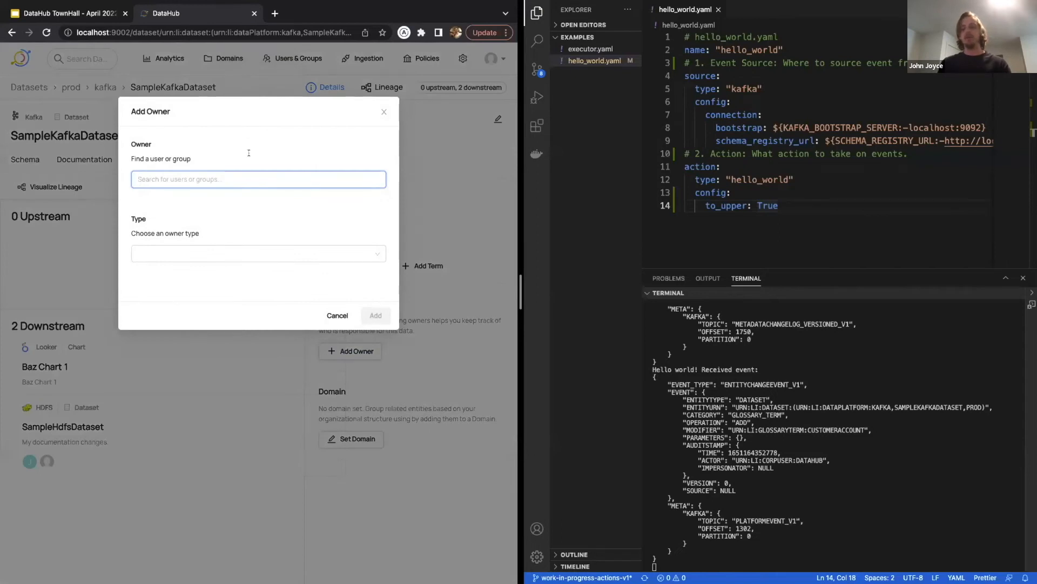
text(urn:li:corpuser:jdoe)
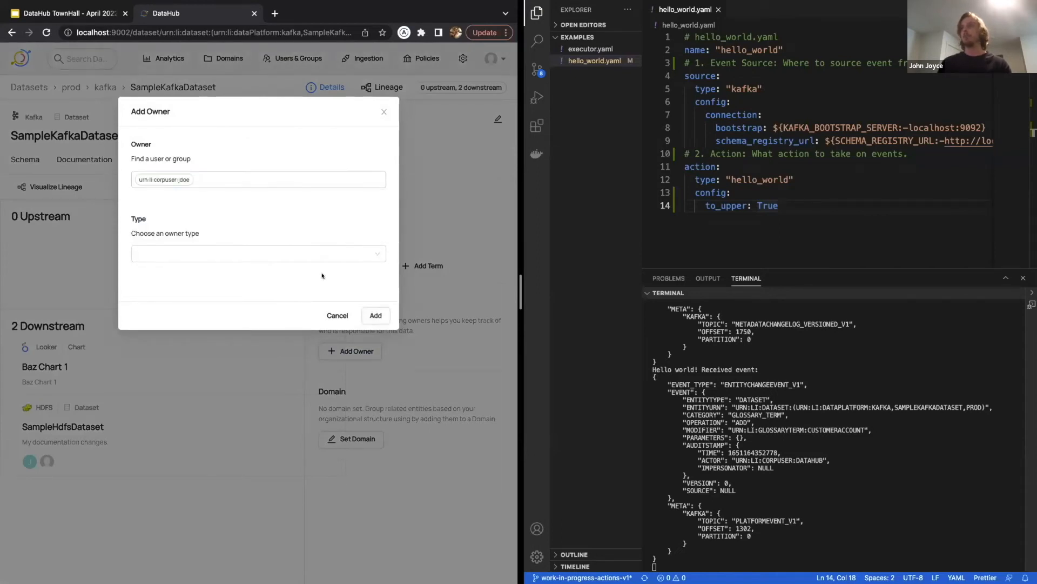
click(375, 315)
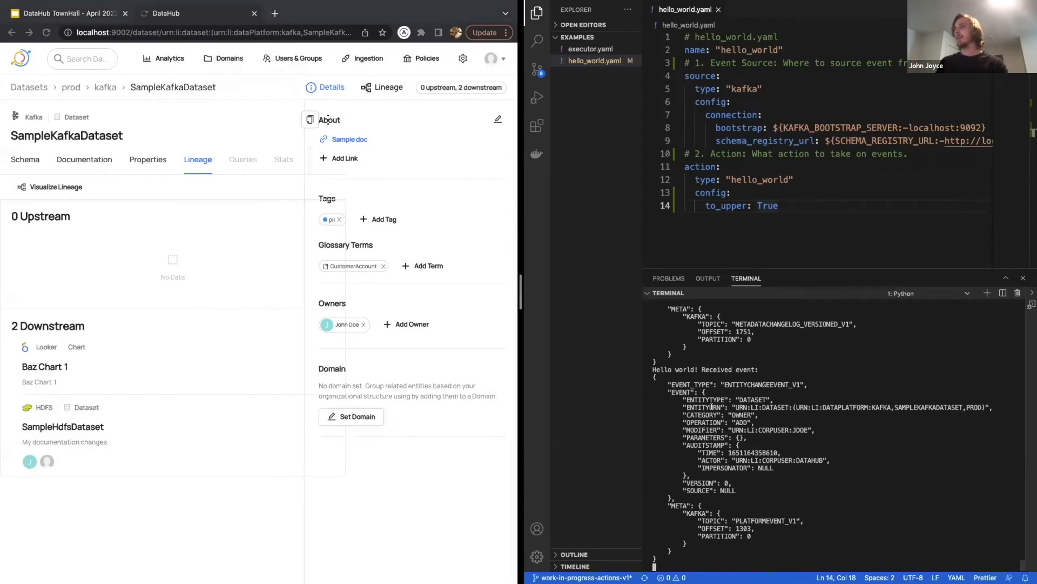
Set to_upper back to False and stop the running pipeline with Ctrl+C
double_click(768, 205)
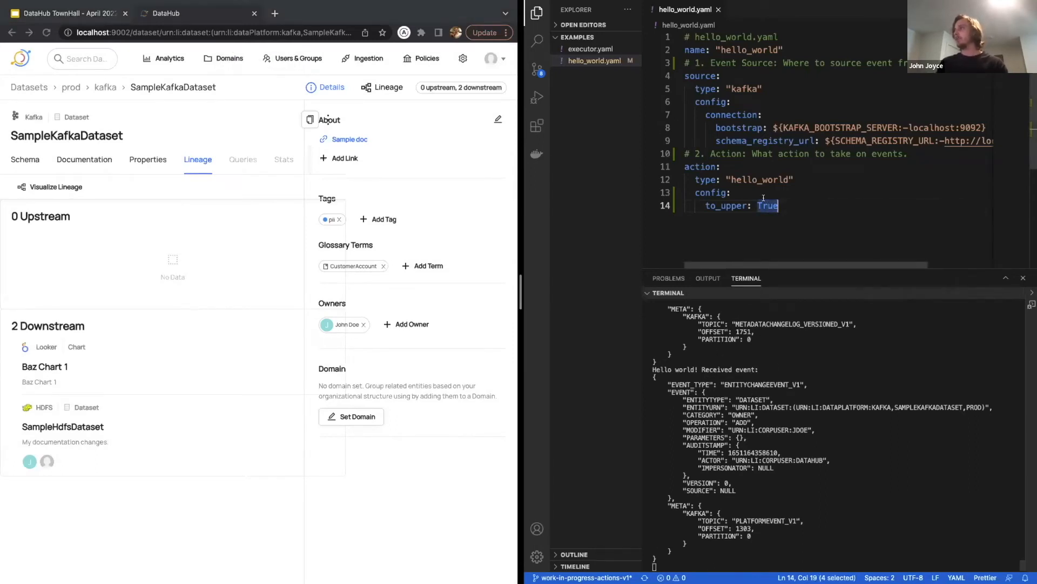
text(False)
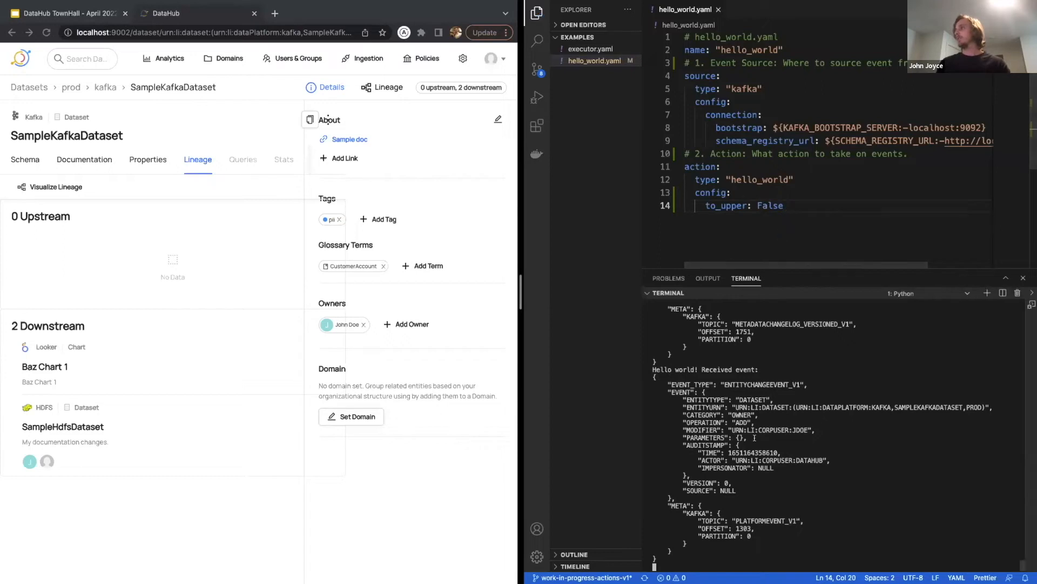
key(ctrl+c)
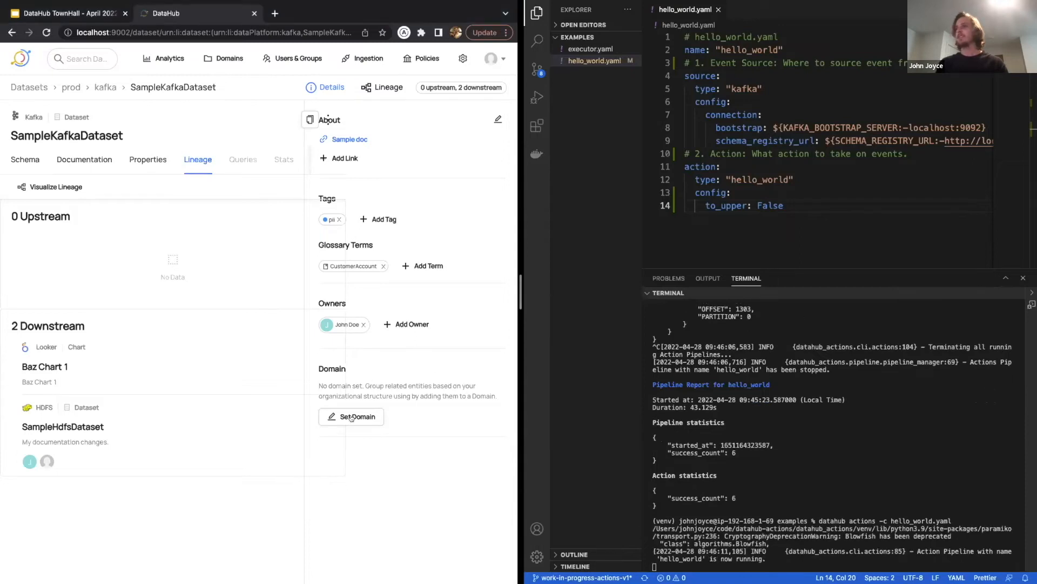
Search 'marketin' and choose the Marketing domain for SampleKafkaDataset
text(marketin)
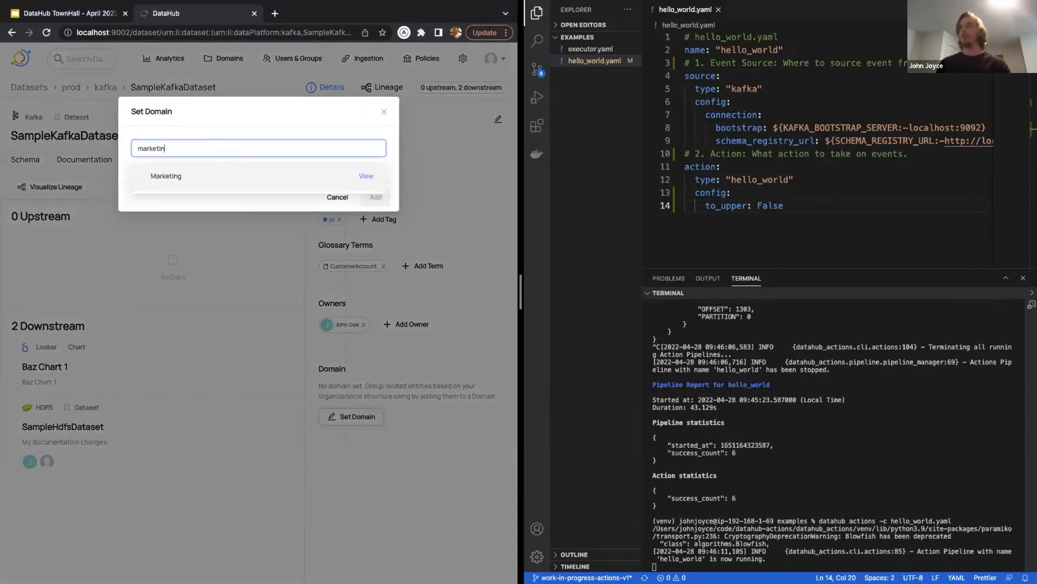
click(166, 175)
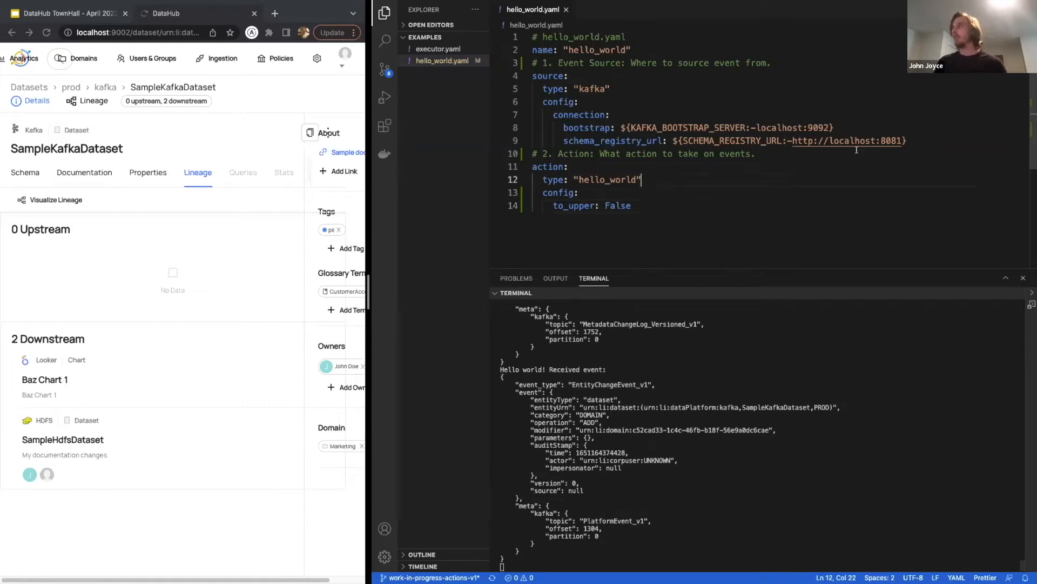
Add a filter section in hello_world.yaml with event_type EntityChangeEvent_v1
key(Enter)
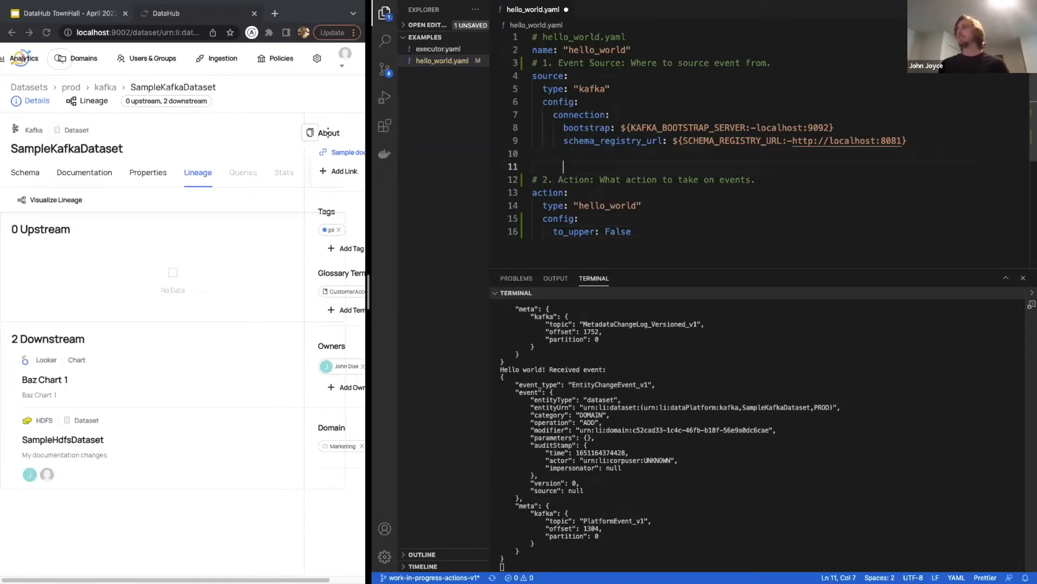
key(Enter)
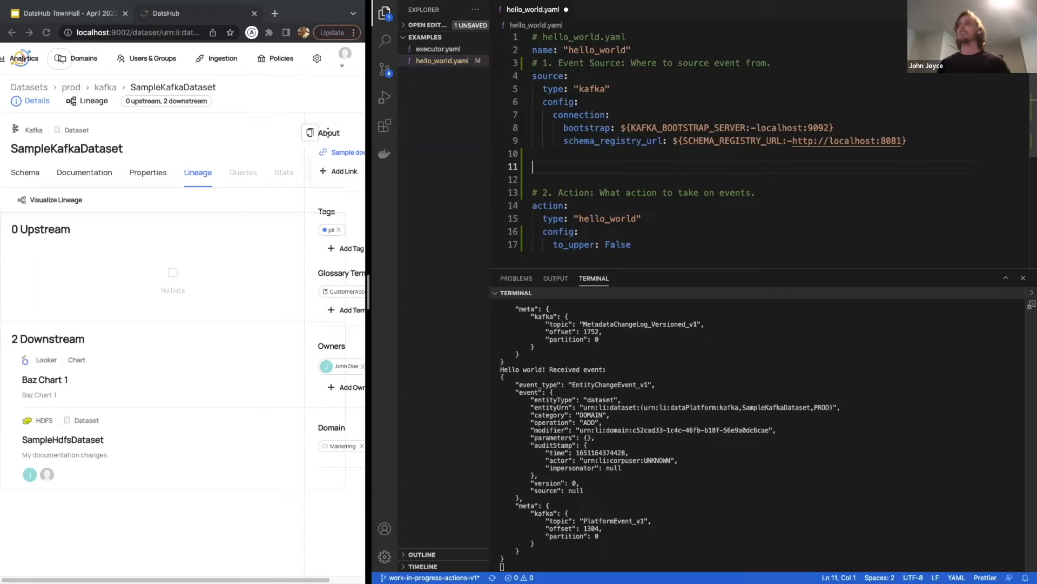
text(filter:)
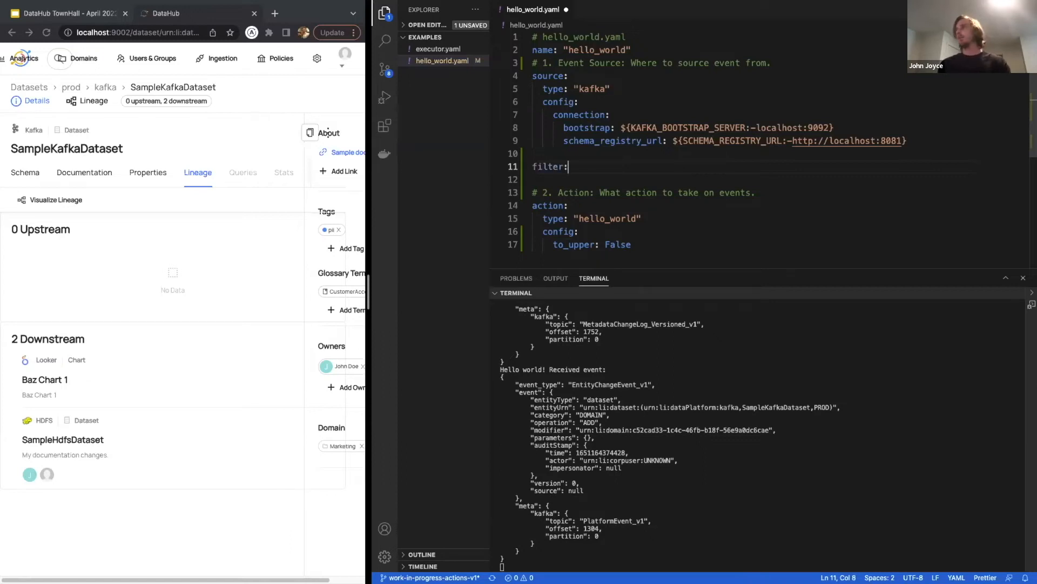
text(event_type: "EntityChan)
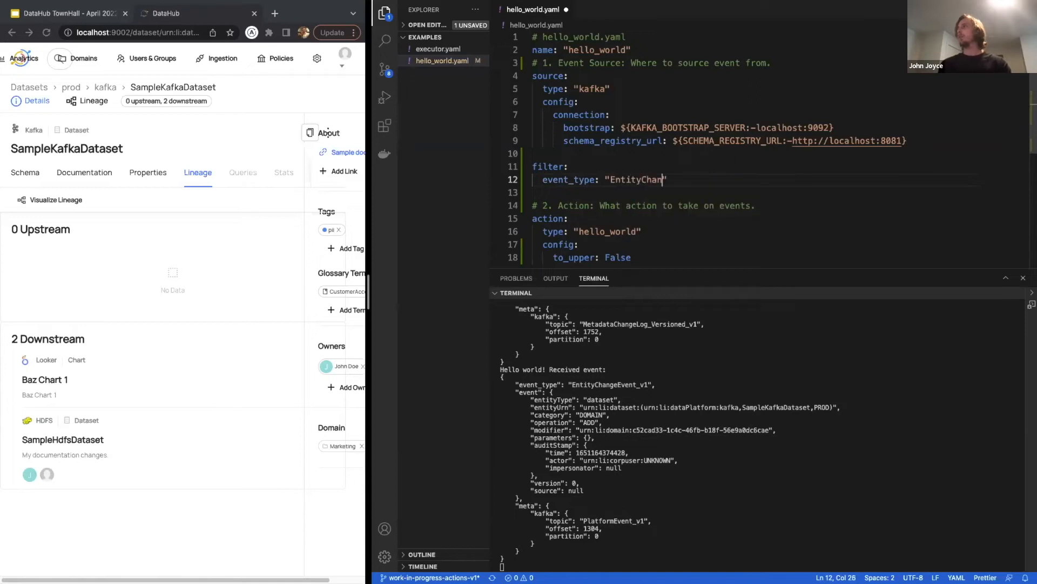
text(geEvent_v1)
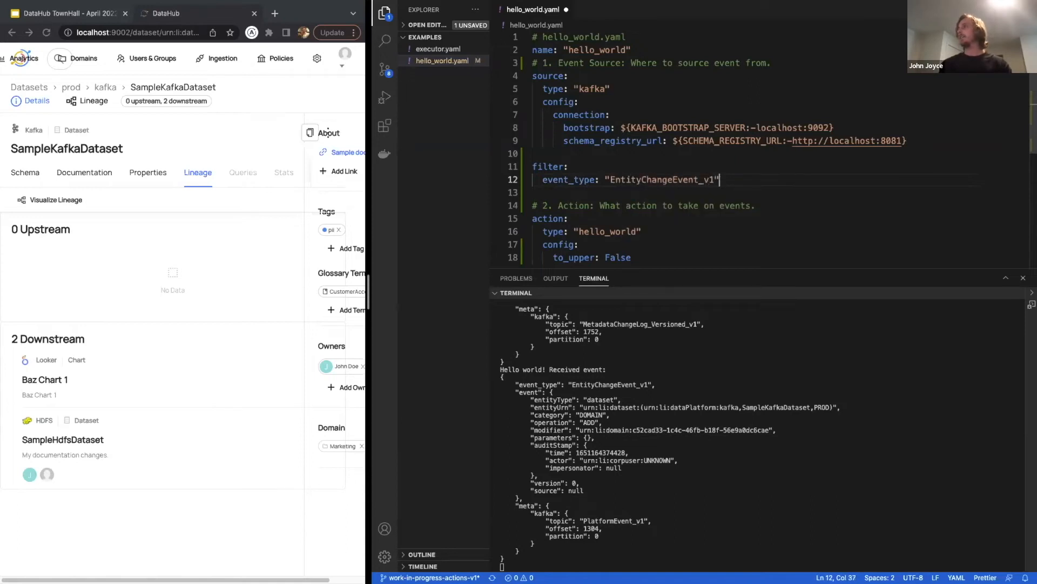
Under filter event, add category TAG, operation ADD and modifier urn:li:tag:pii
text(event:)
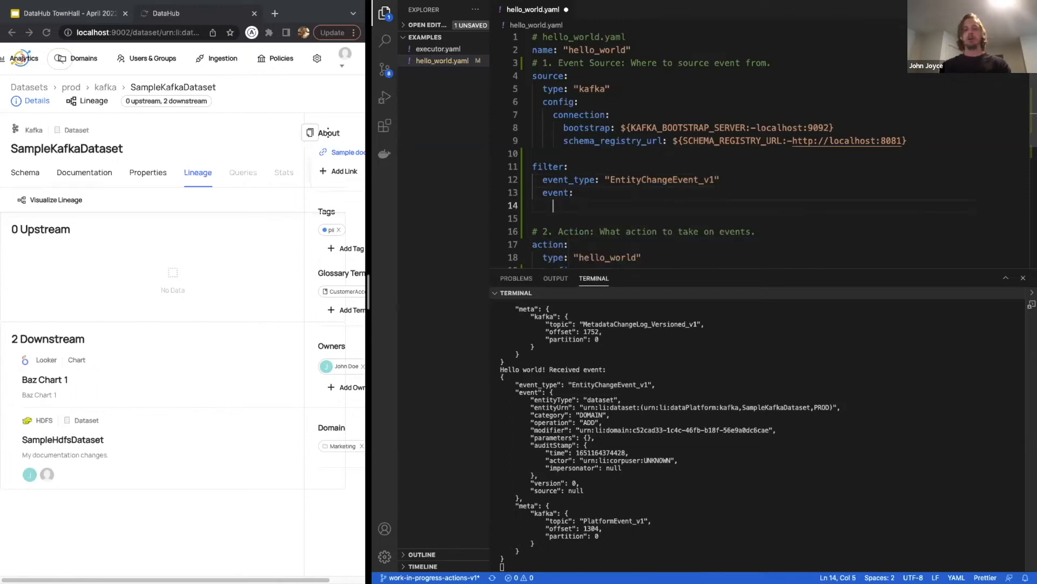
text(category: "T)
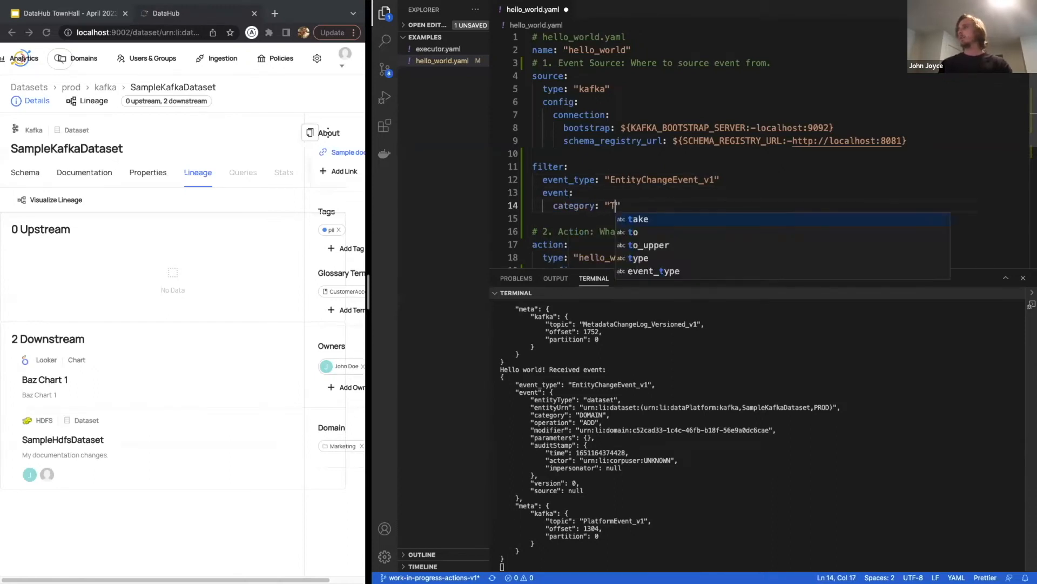
text(AG)
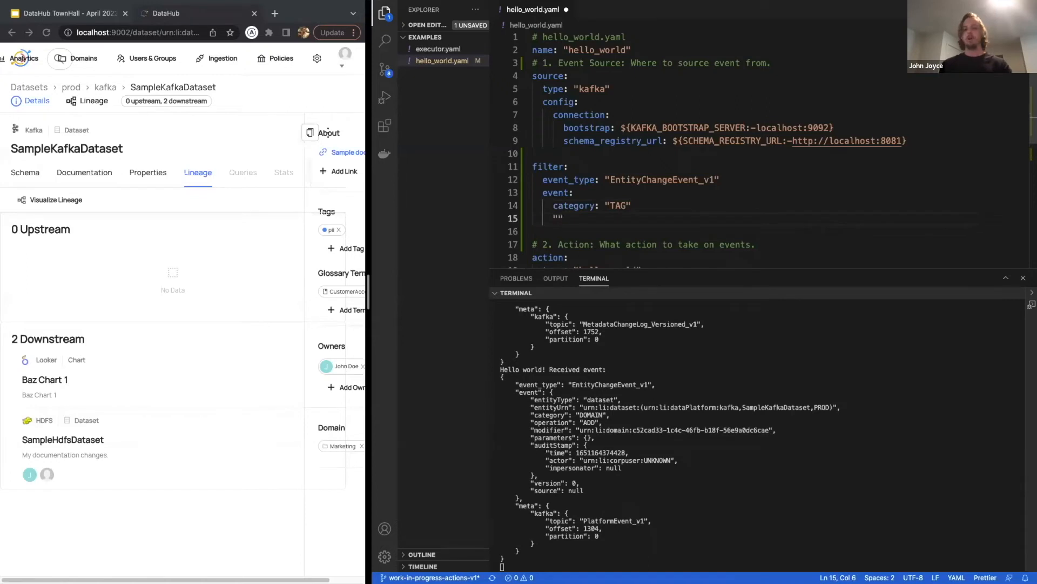
text(operation: "ADD)
click(780, 231)
text(m)
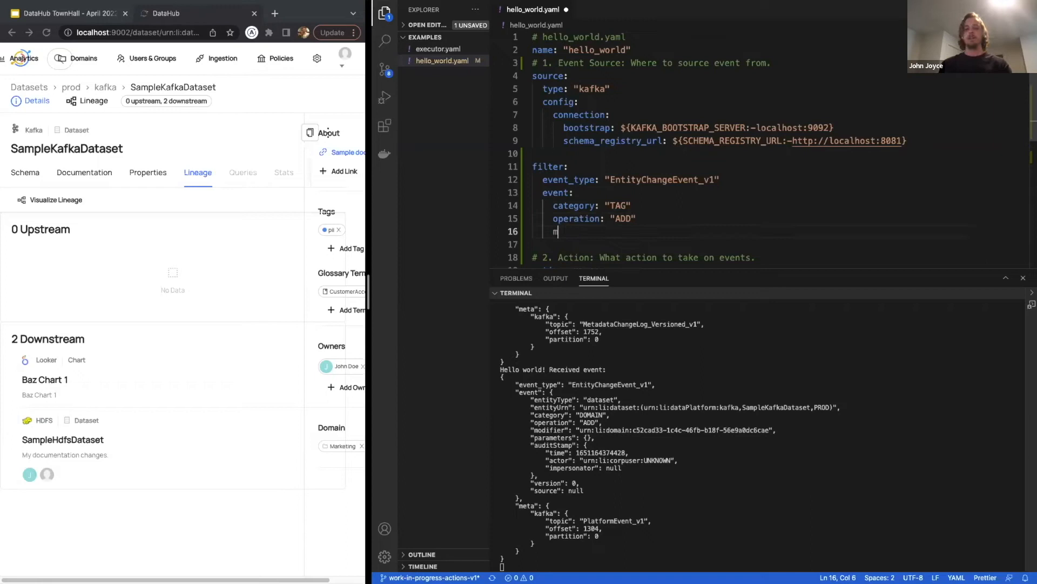
text(odifier: "urn")
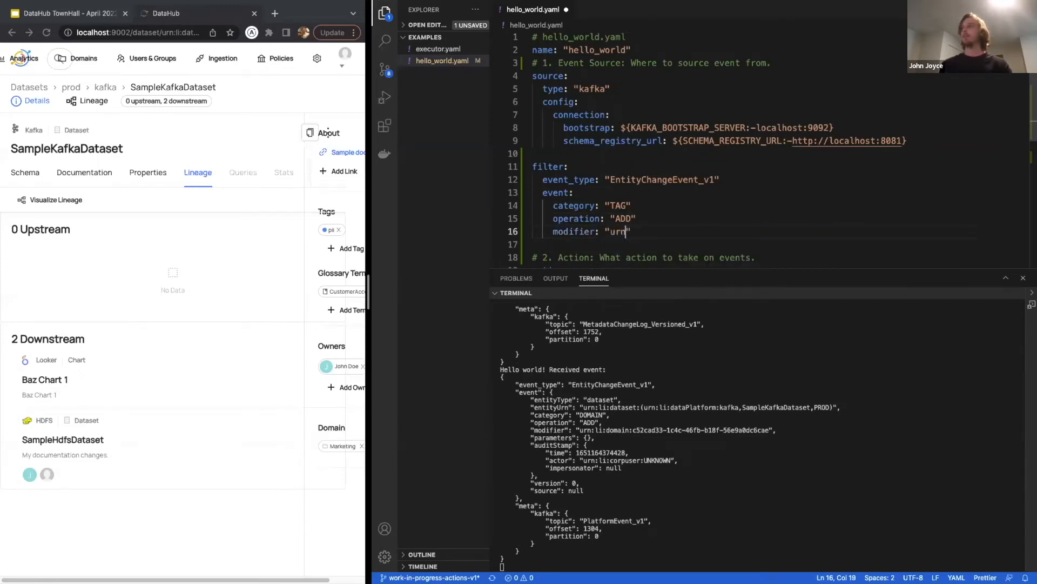
text(:li:tag:pii)
text(datahub actions -c hello_world.yaml)
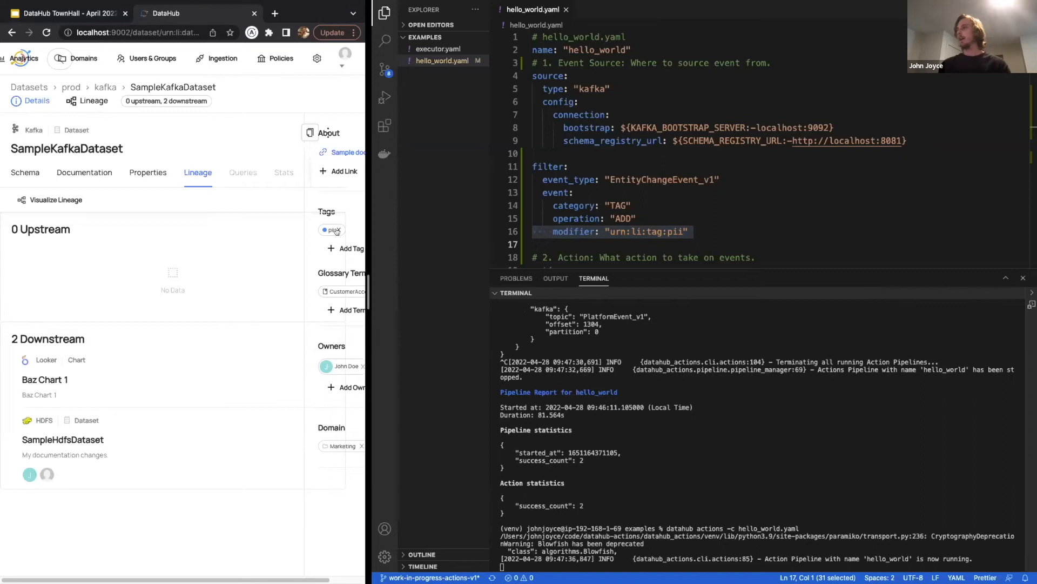
Remove the pii tag from SampleKafkaDataset, confirm, and add pii back
click(338, 230)
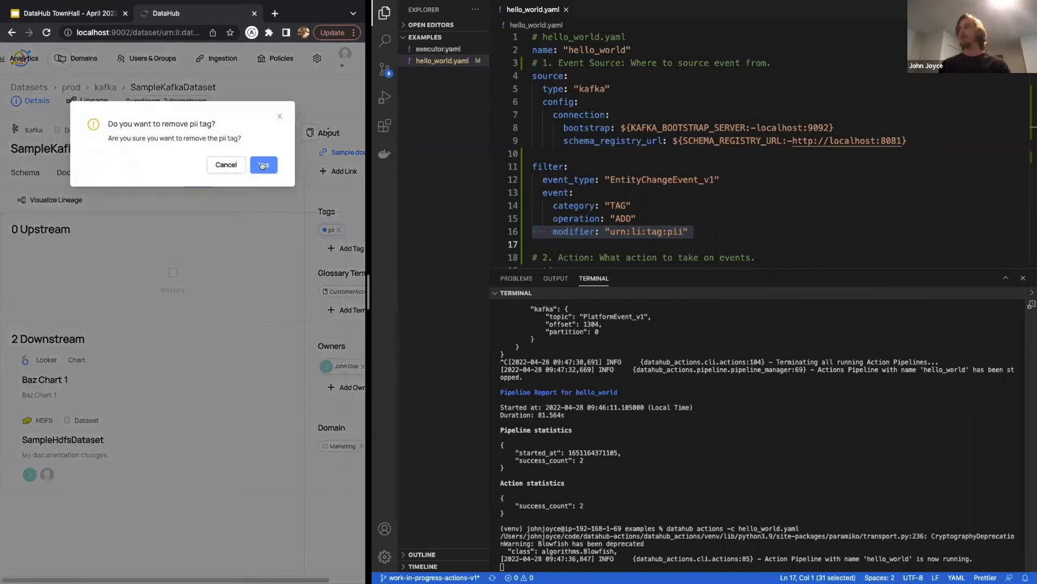
click(263, 165)
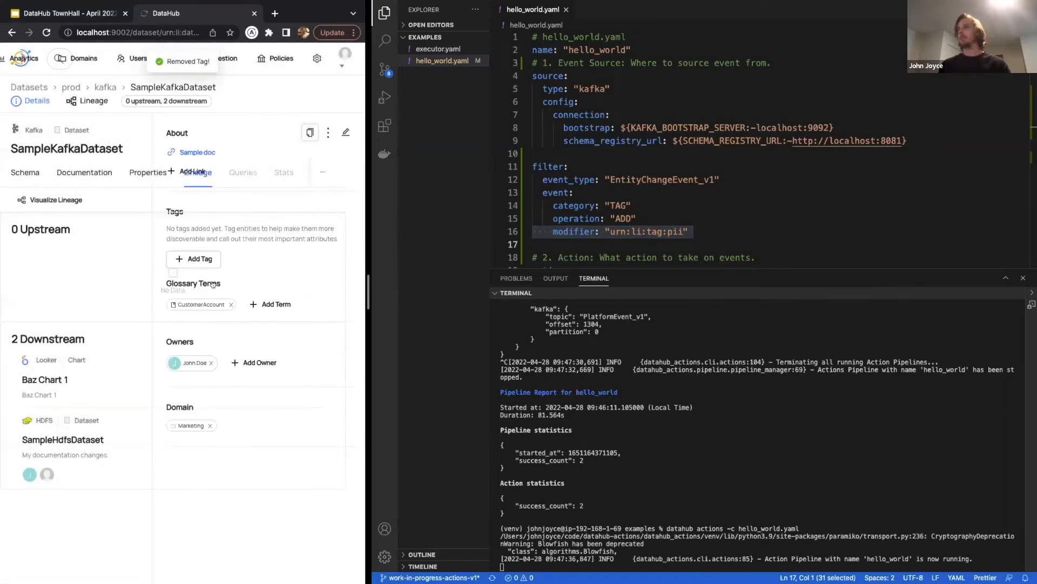
text(pii)
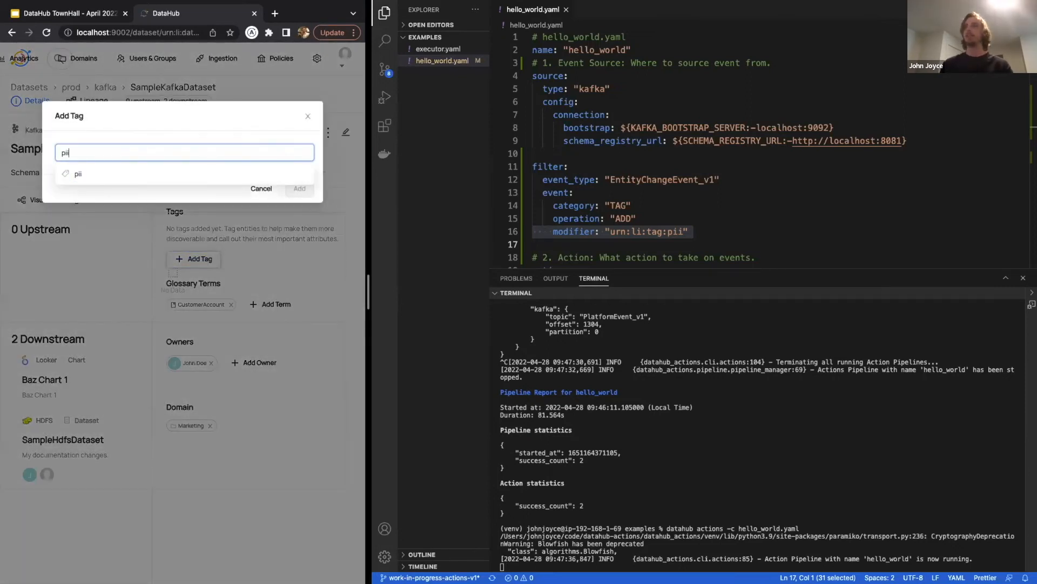
click(77, 173)
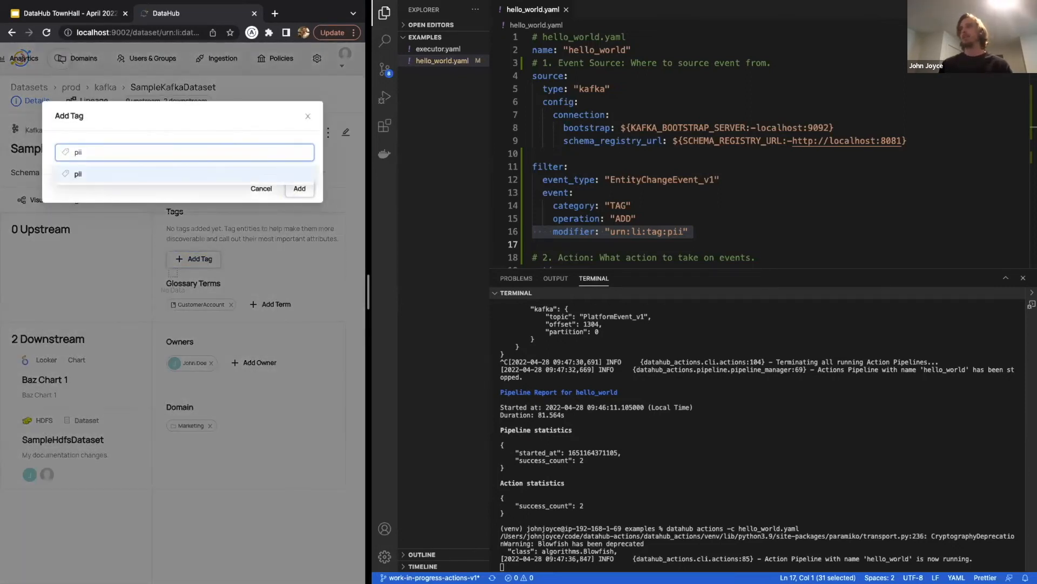
click(299, 189)
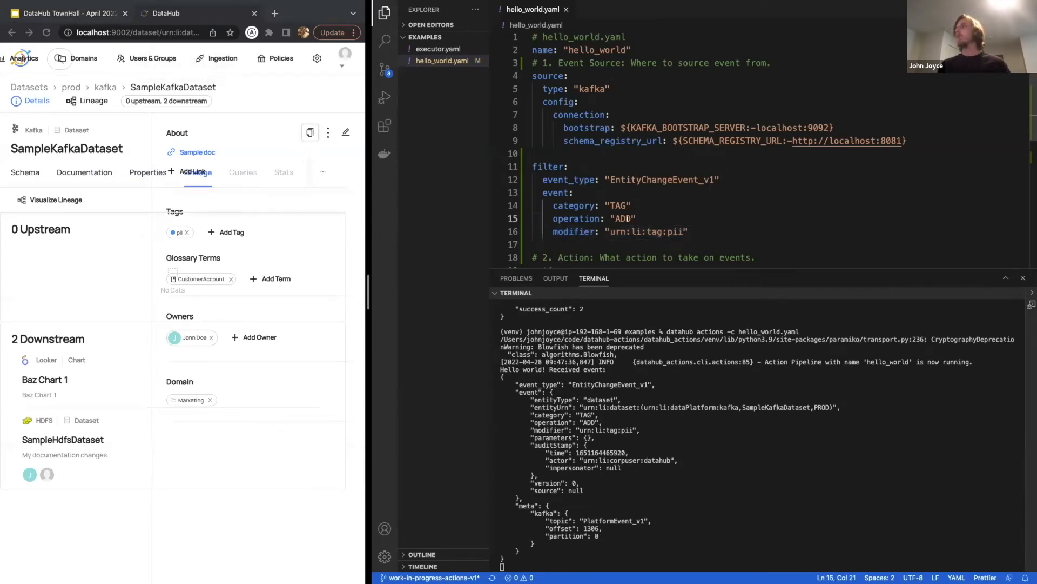
Set operation to ["ADD", "REMOVE"], then remove and re-add the pii tag
text(["ADD"])
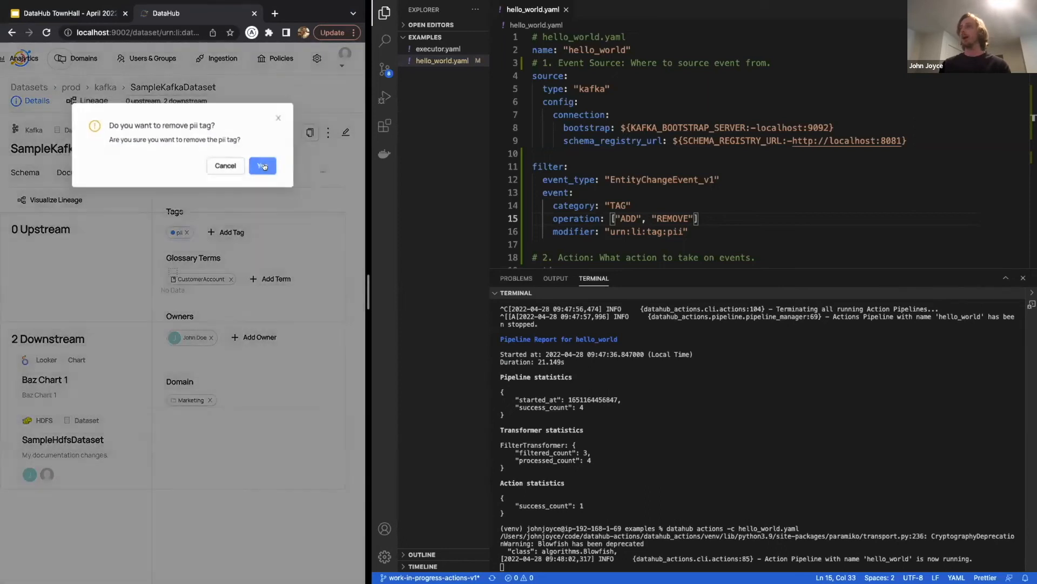
click(263, 166)
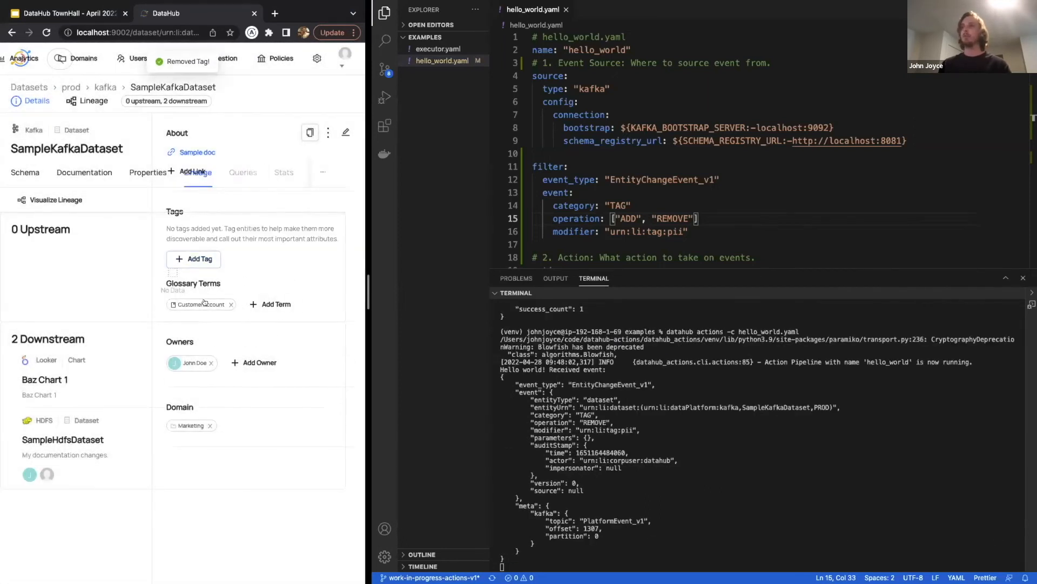
click(194, 259)
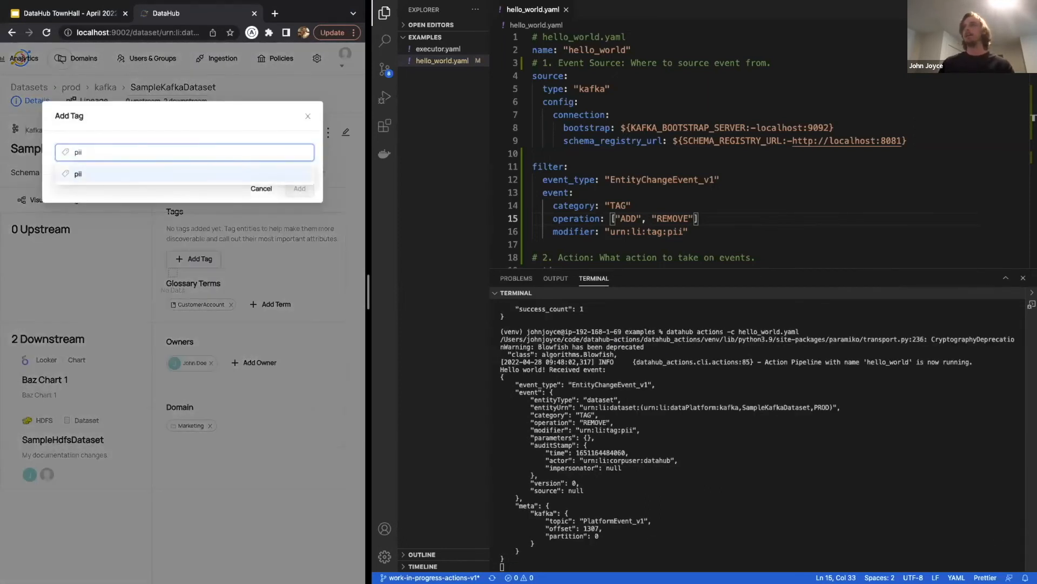
click(298, 188)
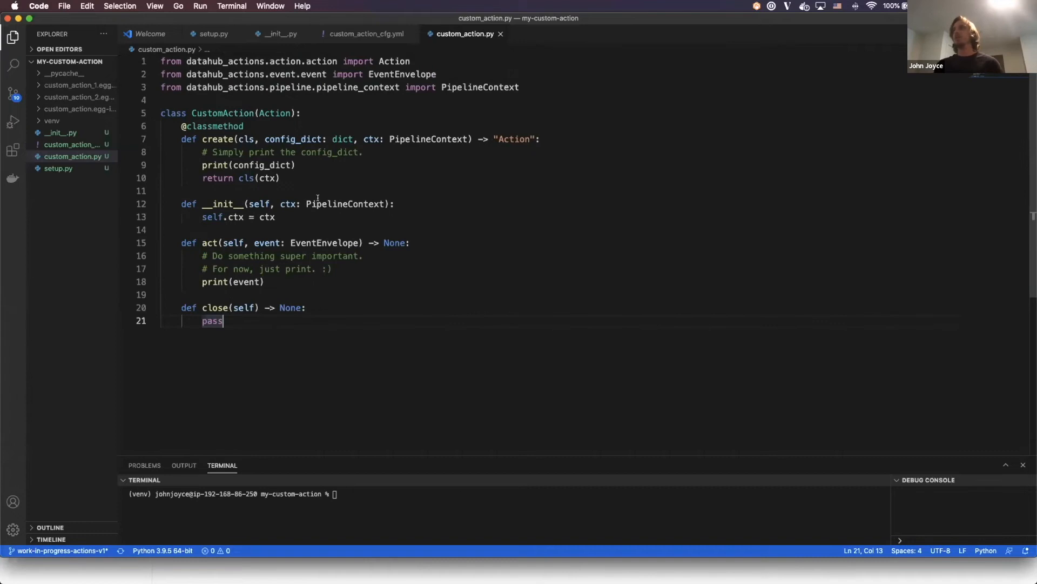
Review CustomAction's create, Action base class, act and close, then open custom_action_cfg.yml
click(292, 139)
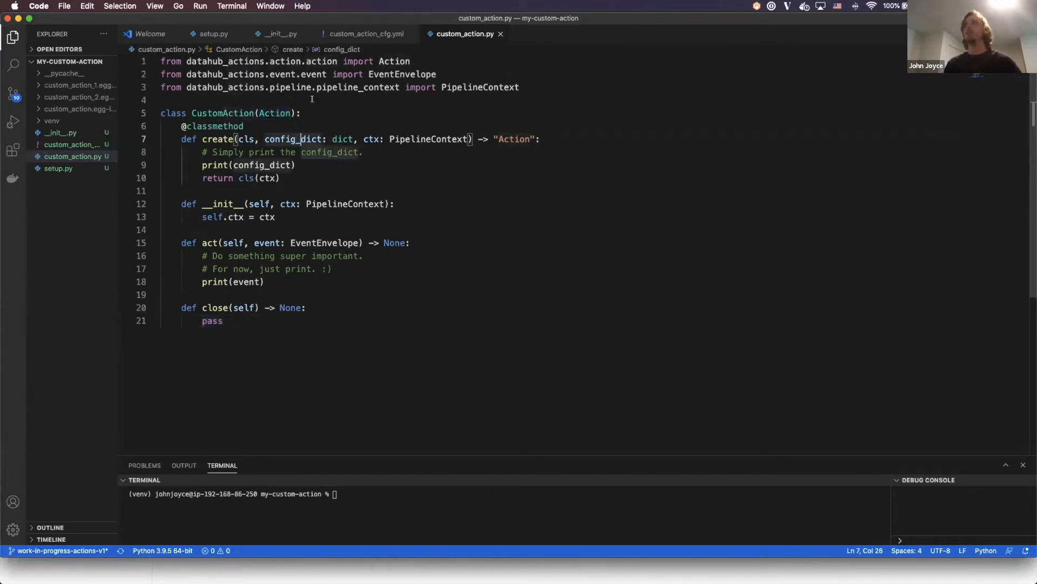
click(300, 113)
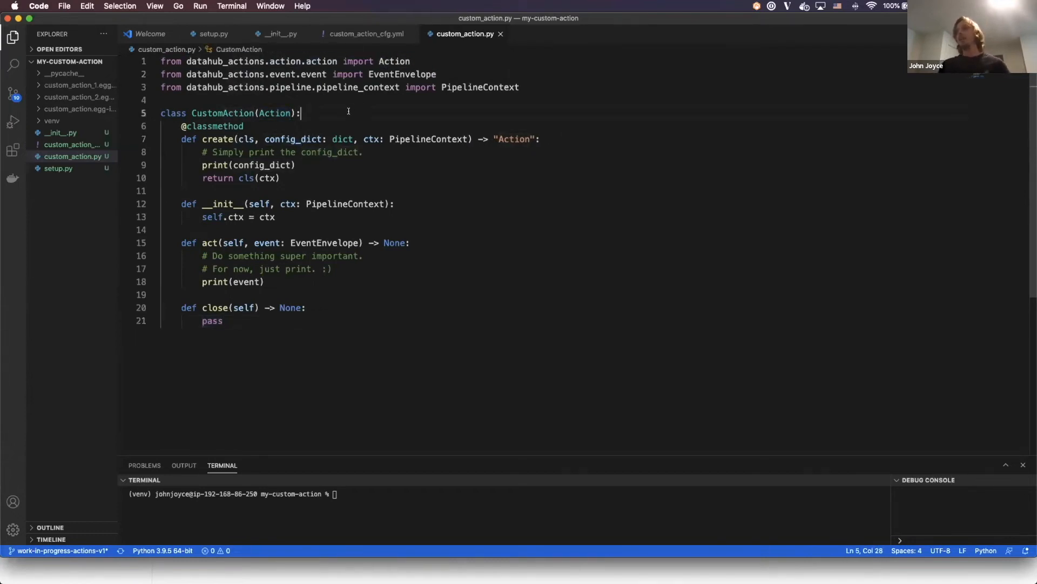
click(268, 113)
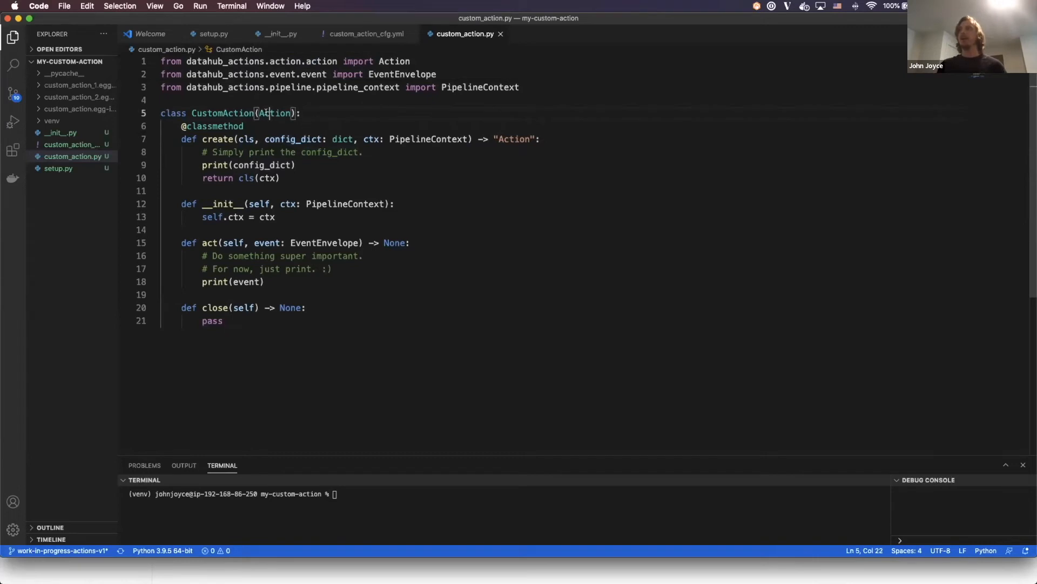
double_click(274, 113)
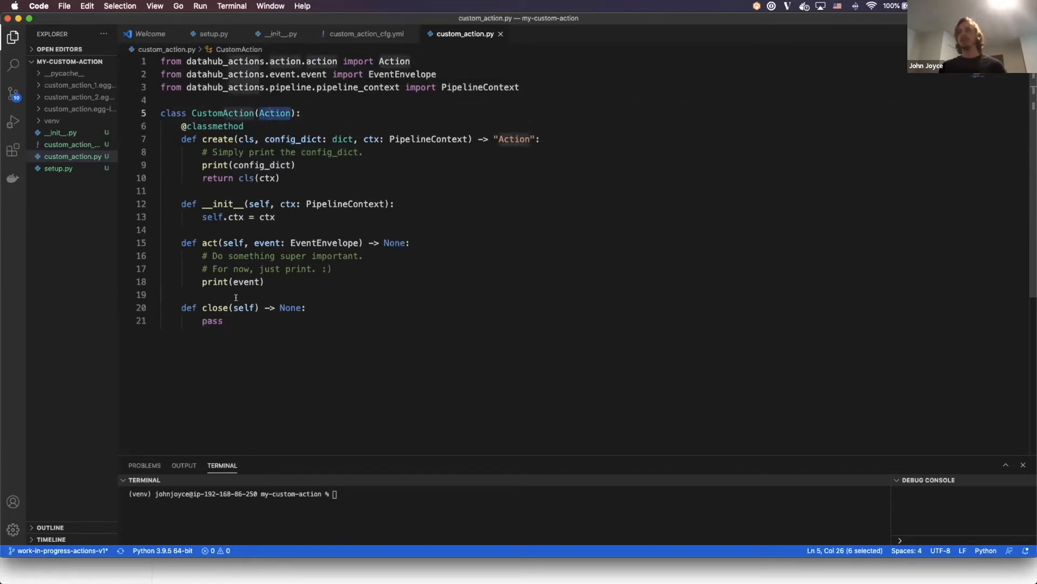
drag(181, 242, 263, 281)
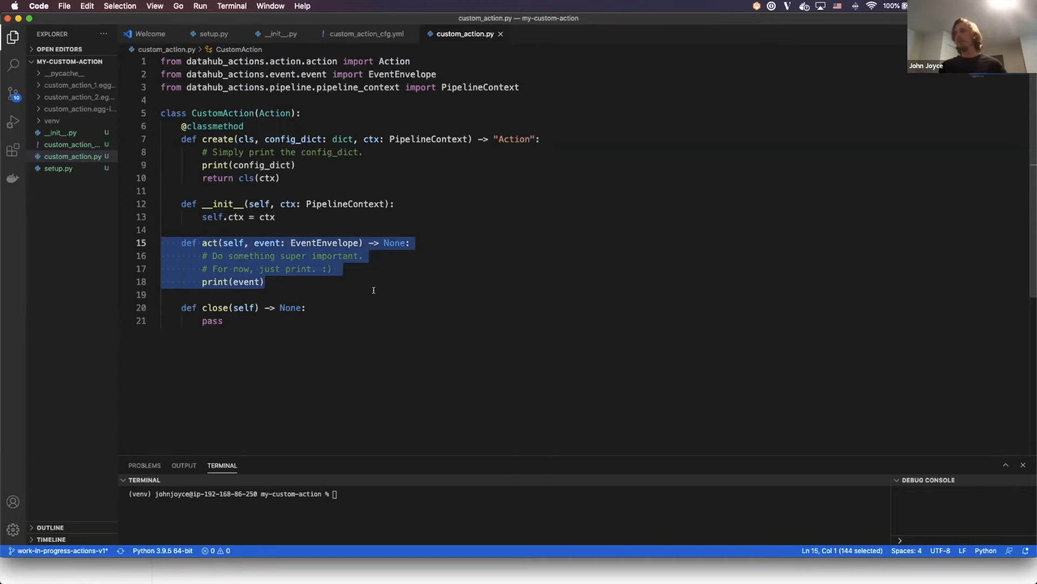
click(373, 290)
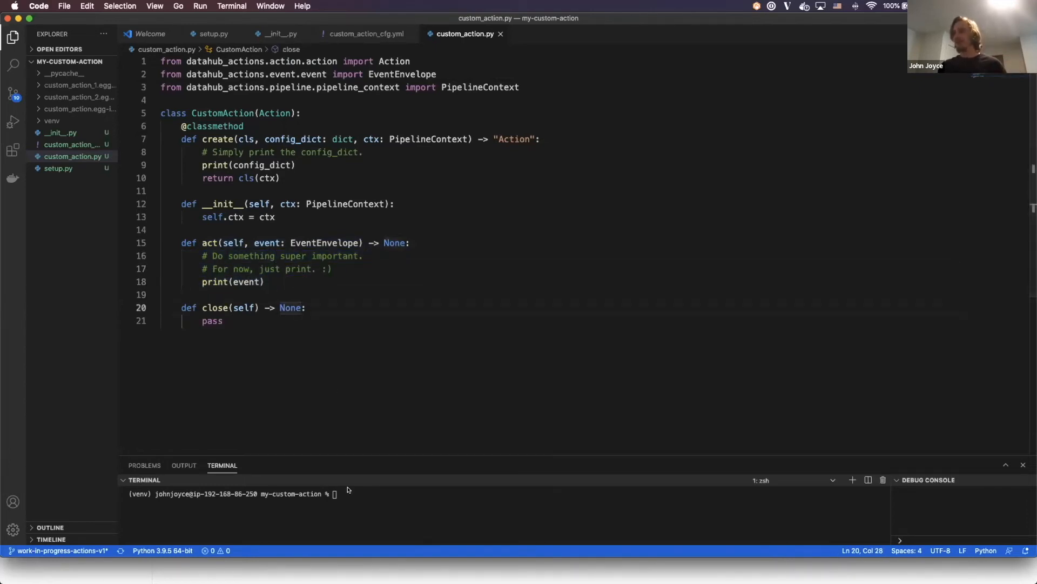
click(364, 33)
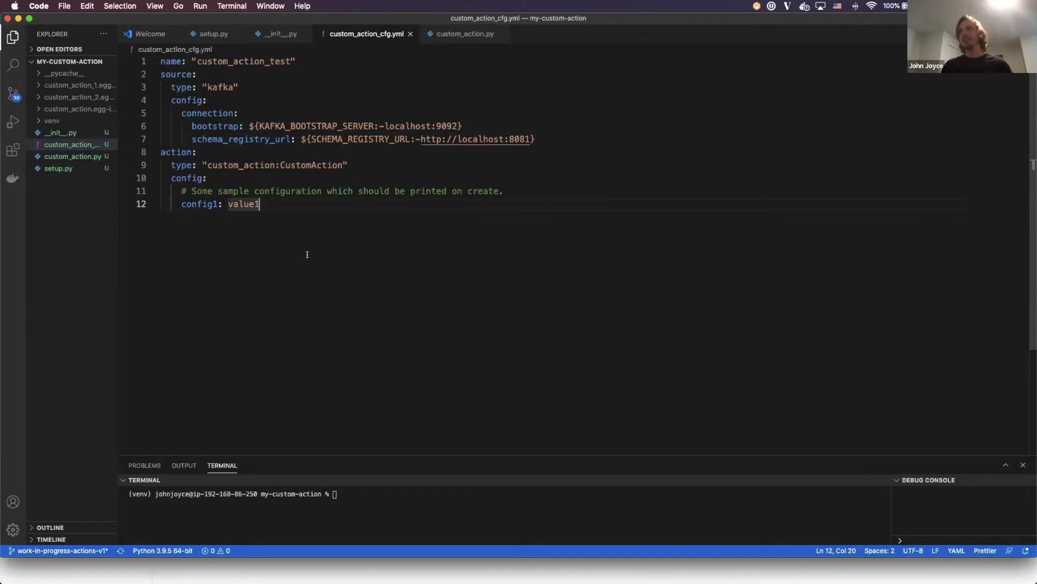
mouse_move(321, 275)
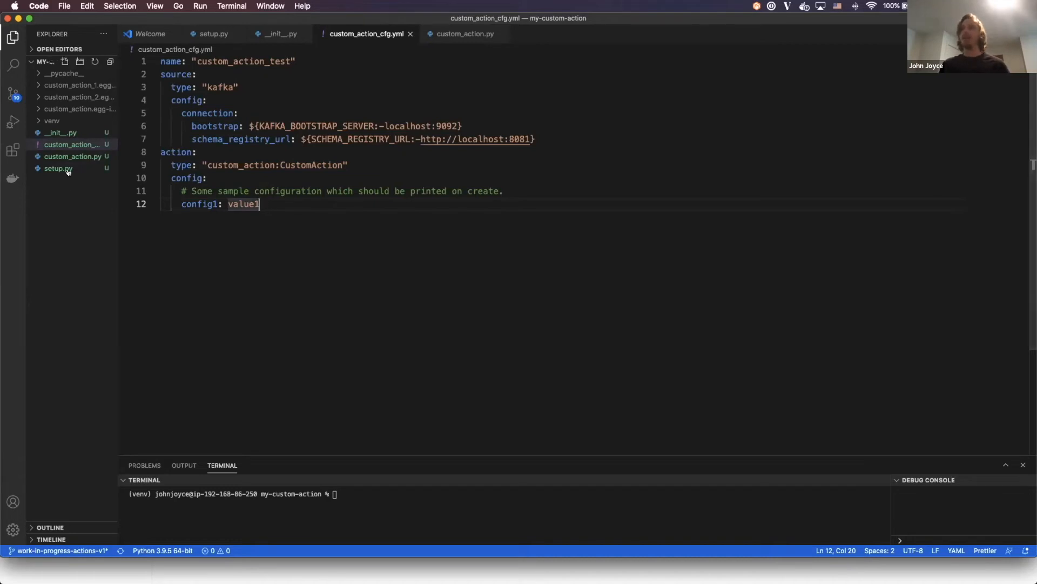
Open setup.py from the my-custom-action project files
click(56, 168)
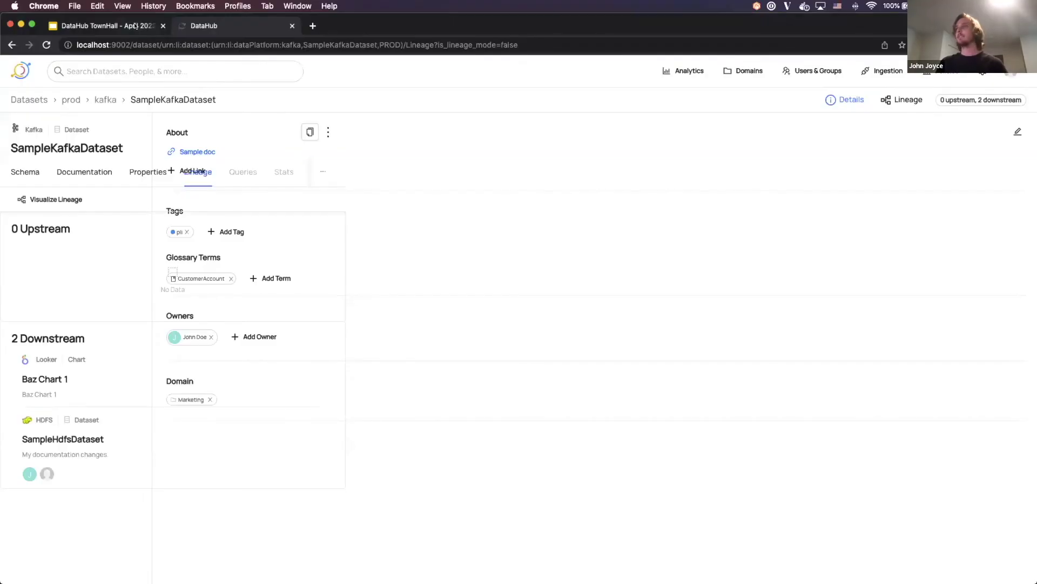
Return to the DataHub TownHall tab and resume the slideshow on the Quickstart slide
click(97, 26)
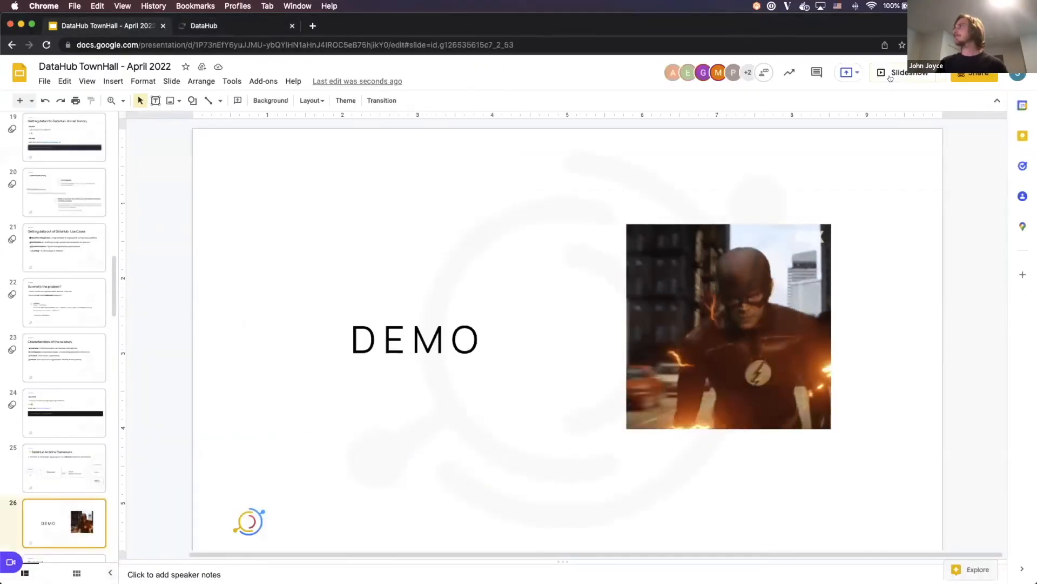
click(905, 72)
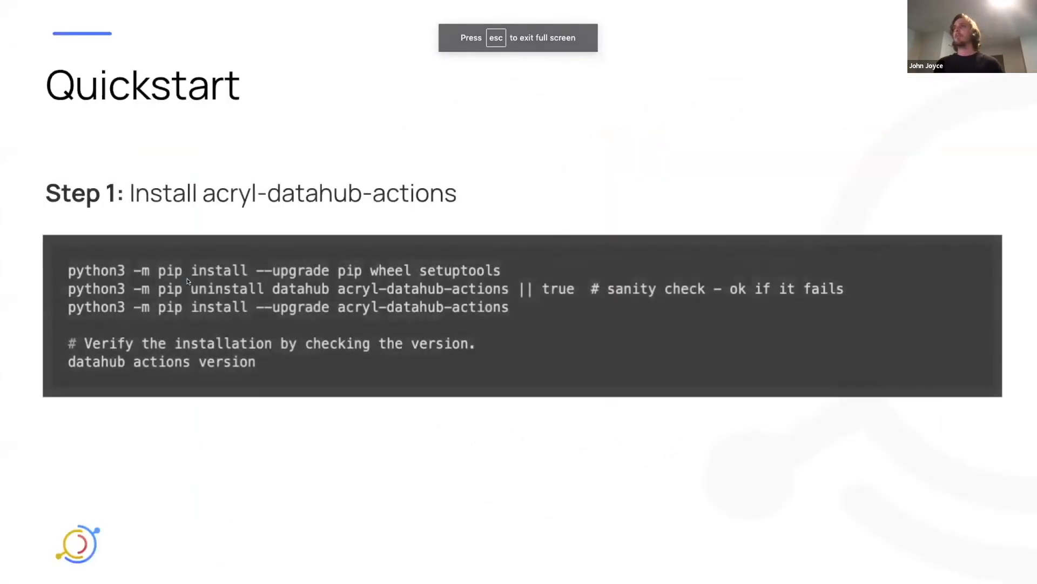